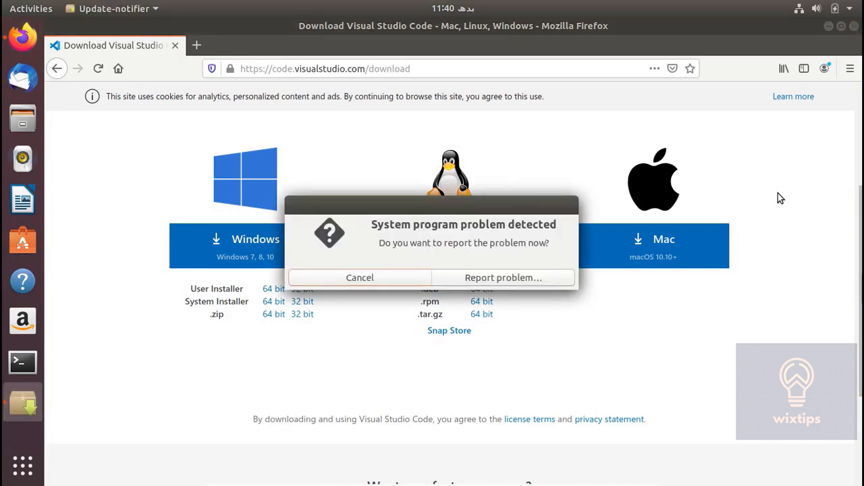
Step: Cancel the 'System program problem detected' report to reveal the VS Code download page
left_click(359, 277)
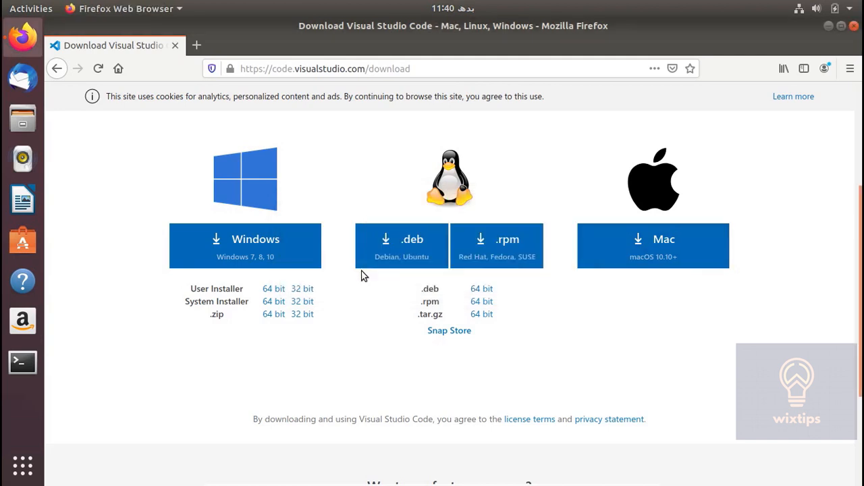
mouse_move(437, 187)
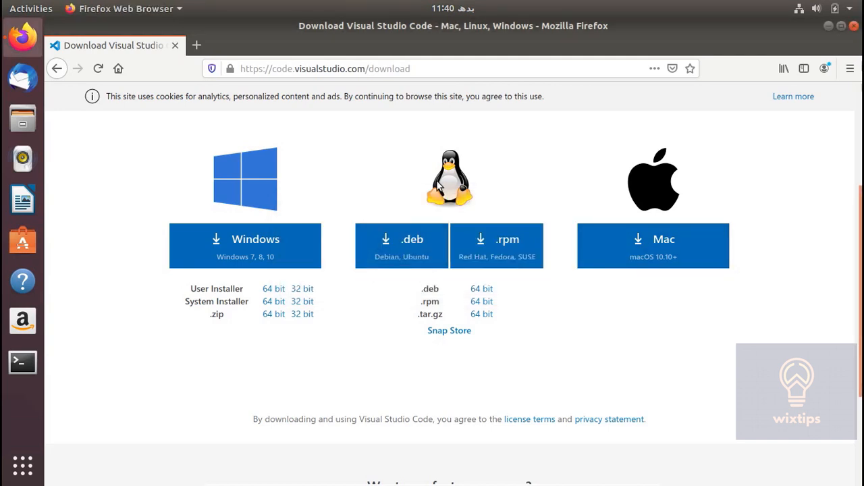
mouse_move(449, 362)
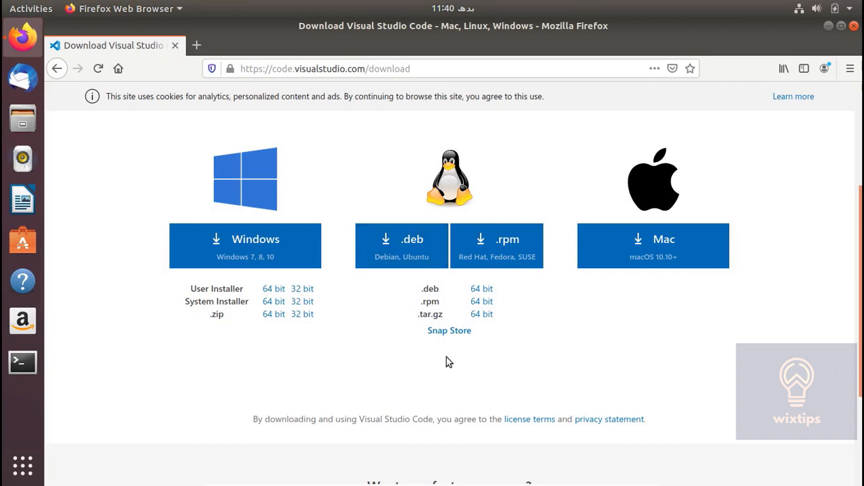
mouse_move(499, 369)
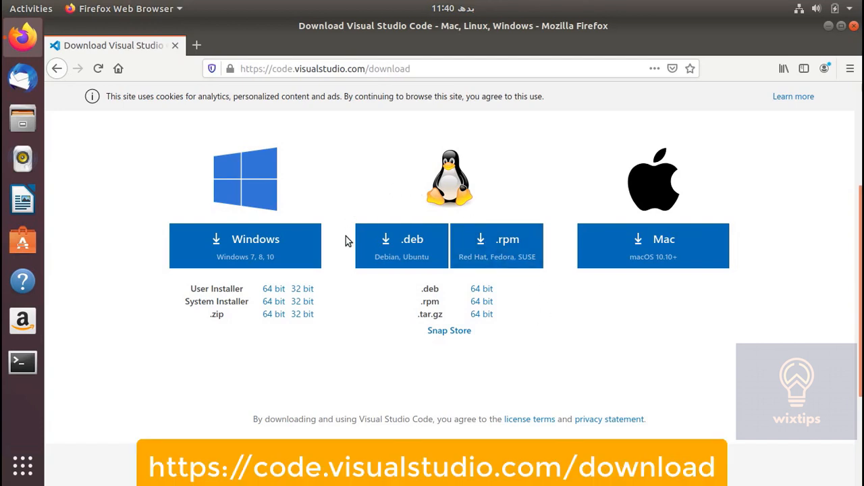
mouse_move(452, 215)
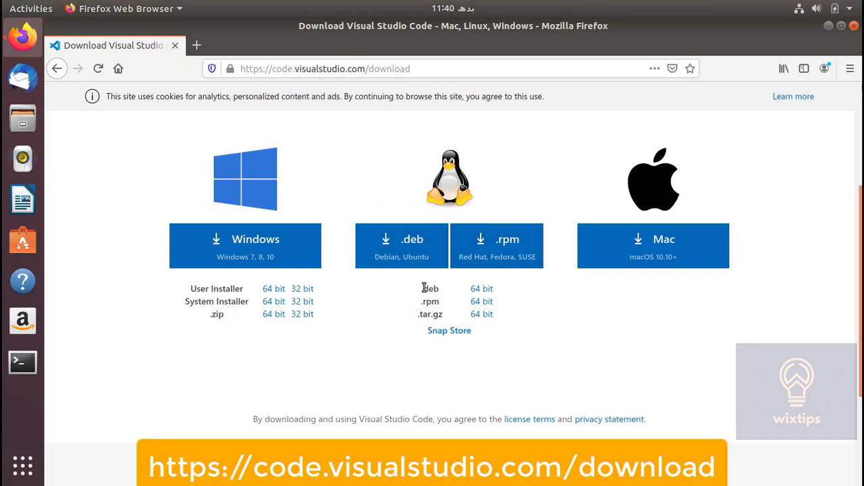
mouse_move(461, 215)
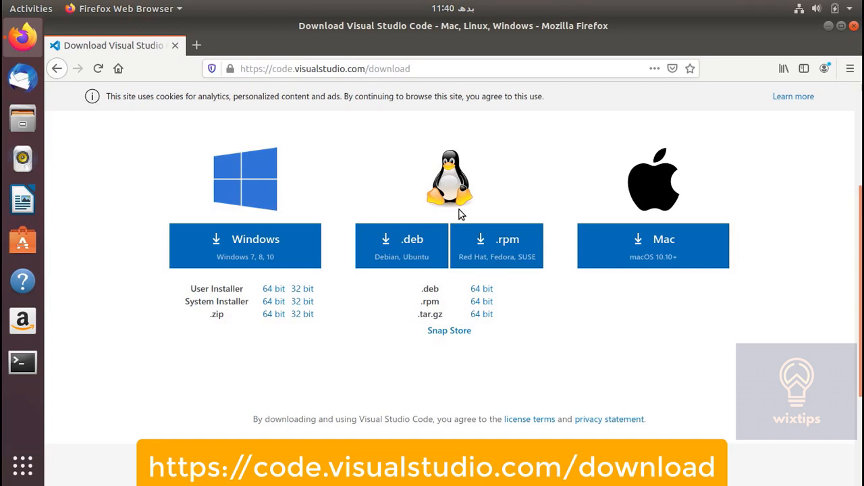
mouse_move(481, 289)
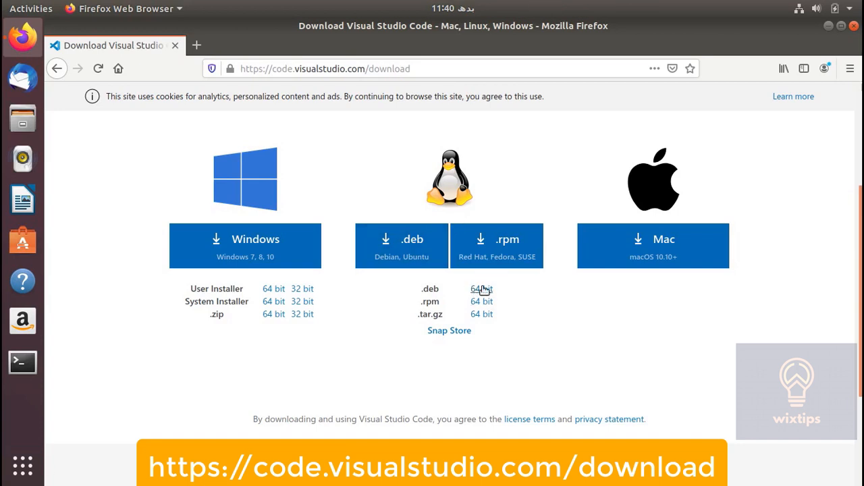
mouse_move(393, 164)
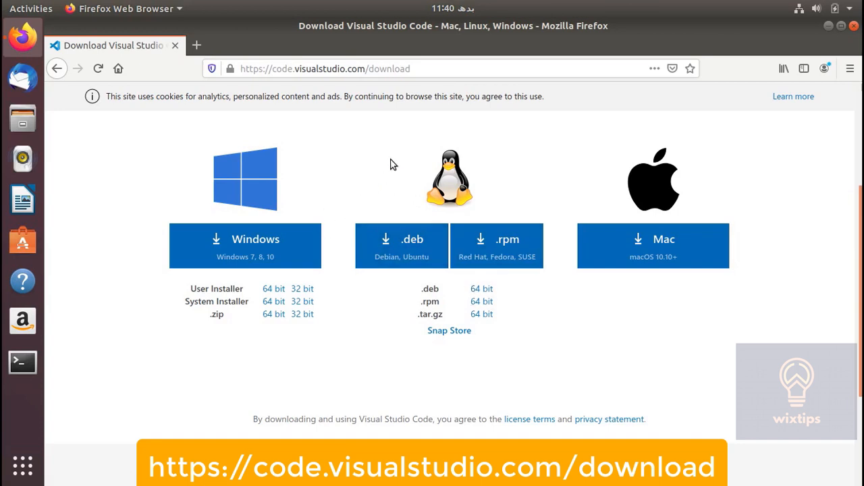
mouse_move(493, 267)
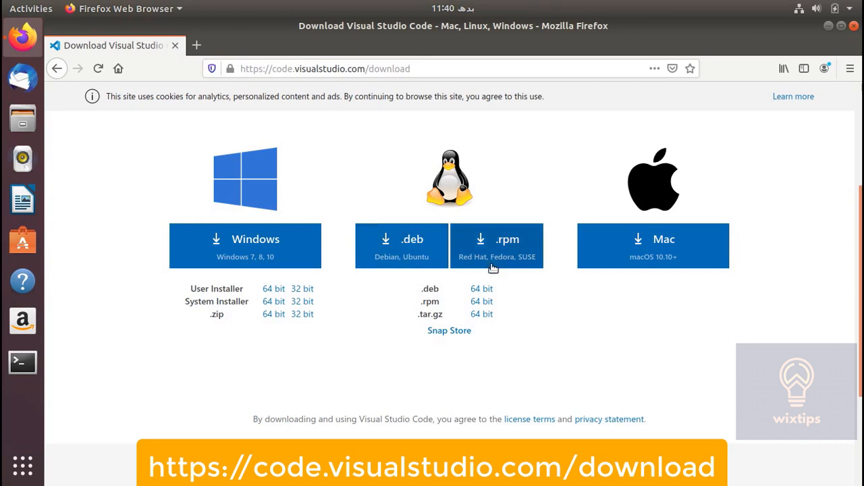
mouse_move(399, 240)
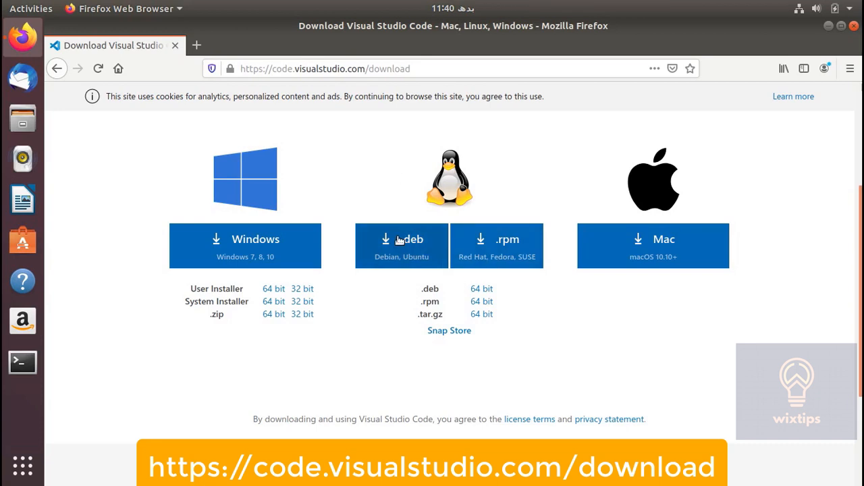
Step: Save the VS Code .deb package to disk and check its download progress
left_click(401, 239)
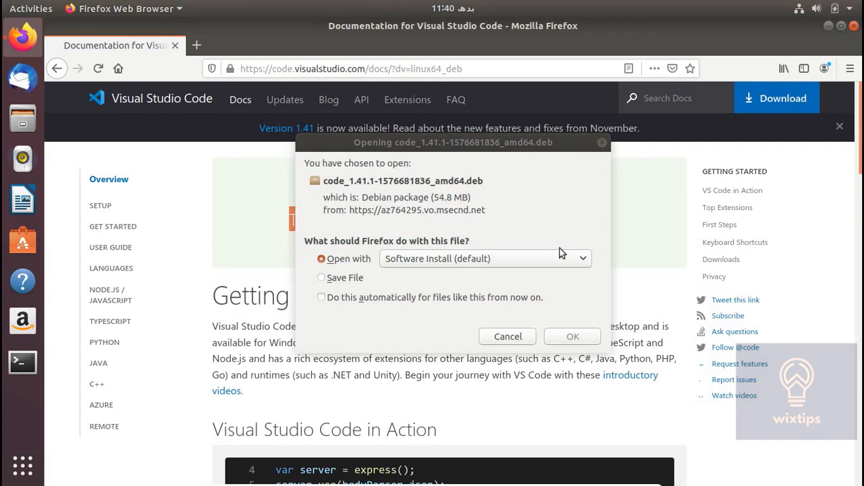
left_click(321, 277)
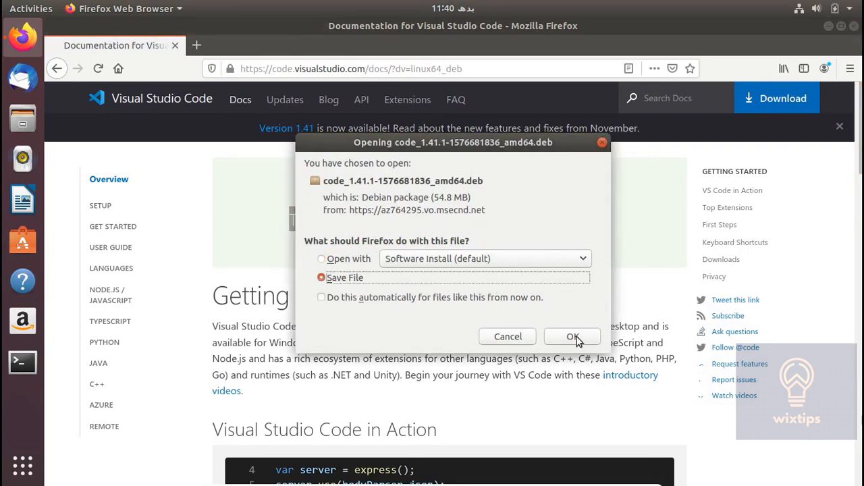
left_click(573, 337)
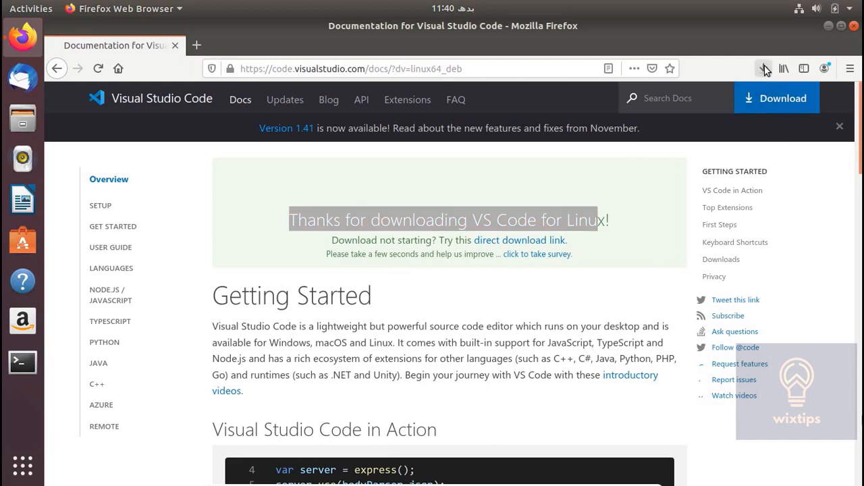
left_click(763, 68)
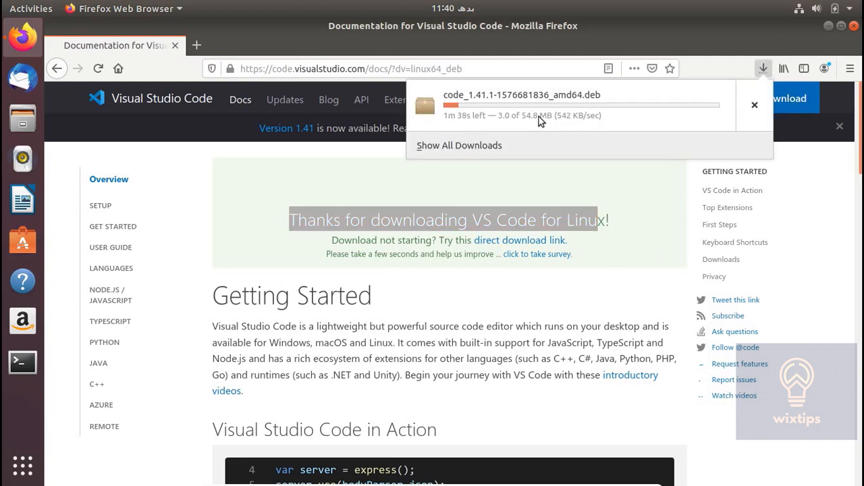
mouse_move(538, 142)
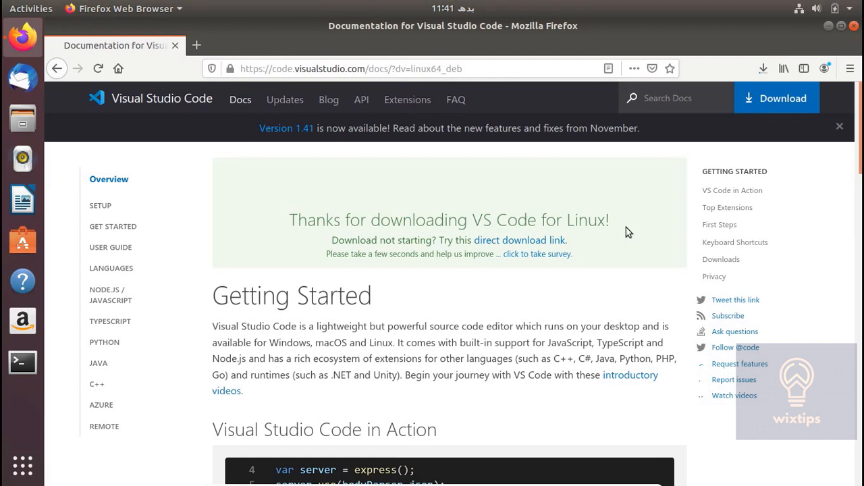
left_click(763, 68)
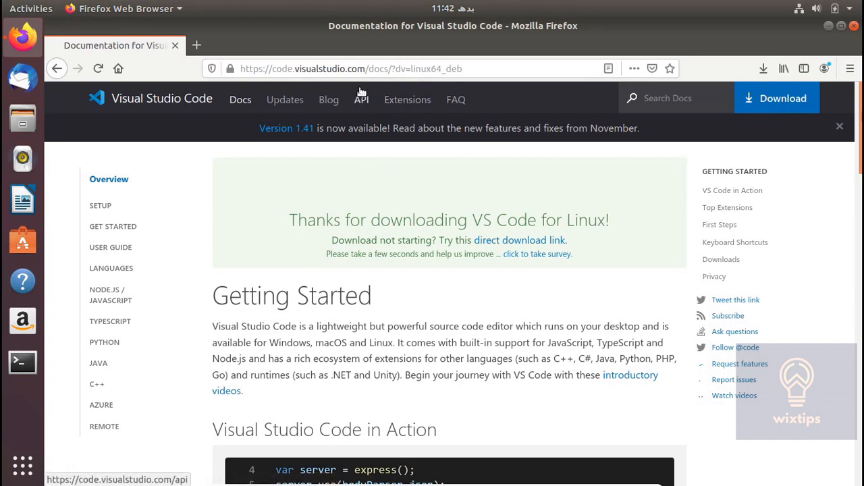
mouse_move(22, 361)
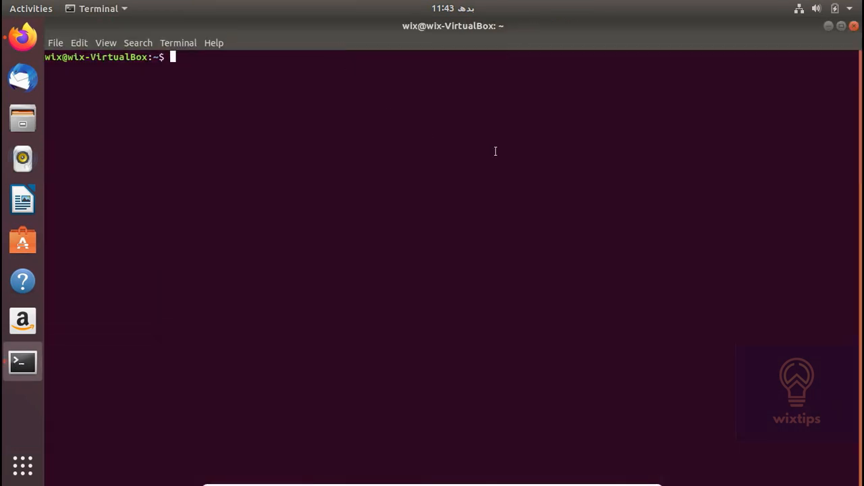
type("cd Downloads/")
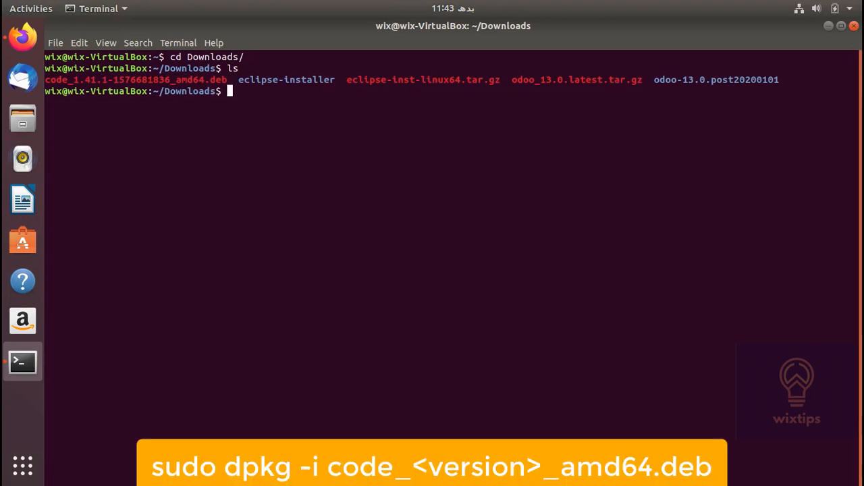
type("sudo")
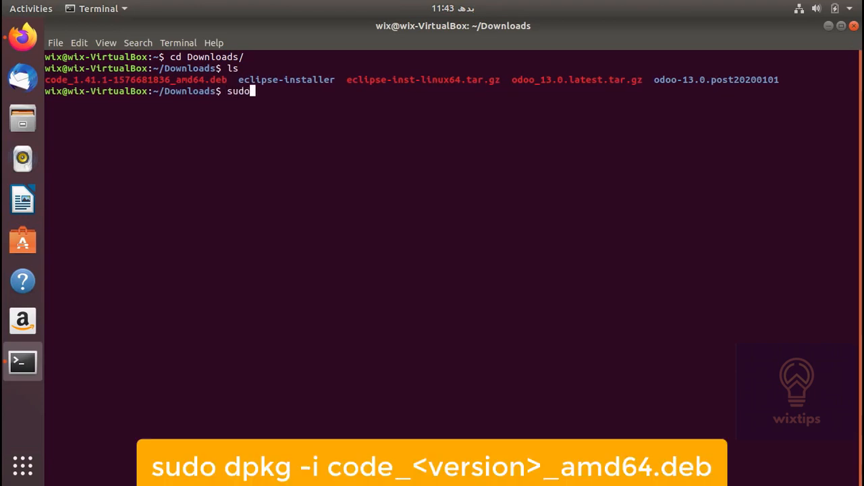
type("de")
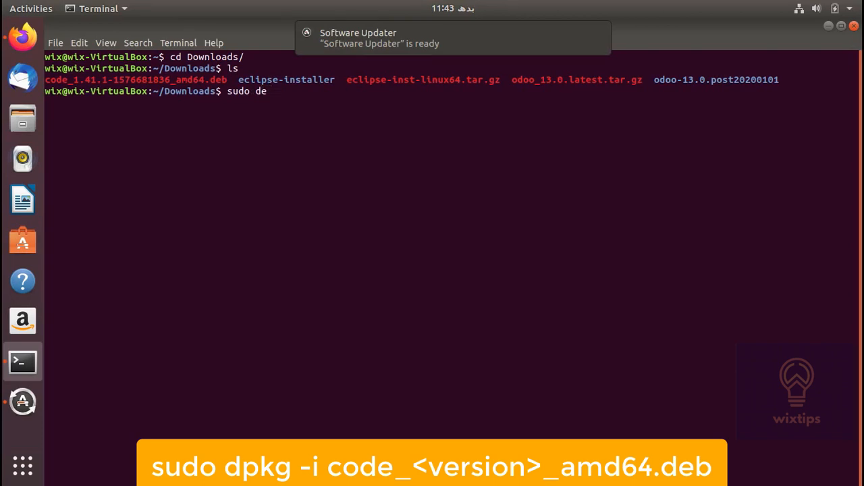
type("b")
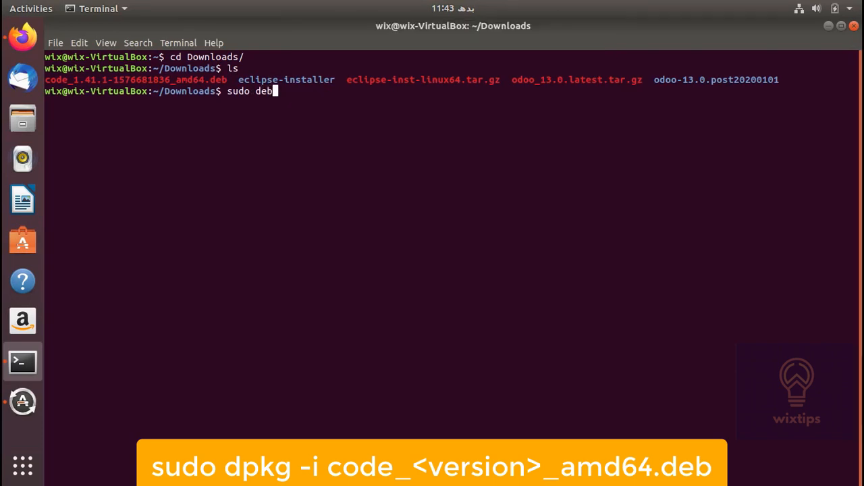
key("Tab")
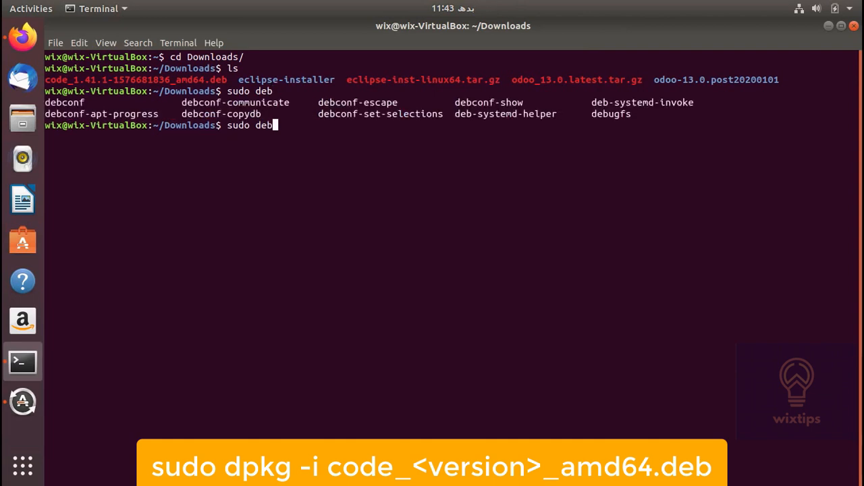
key("BackSpace")
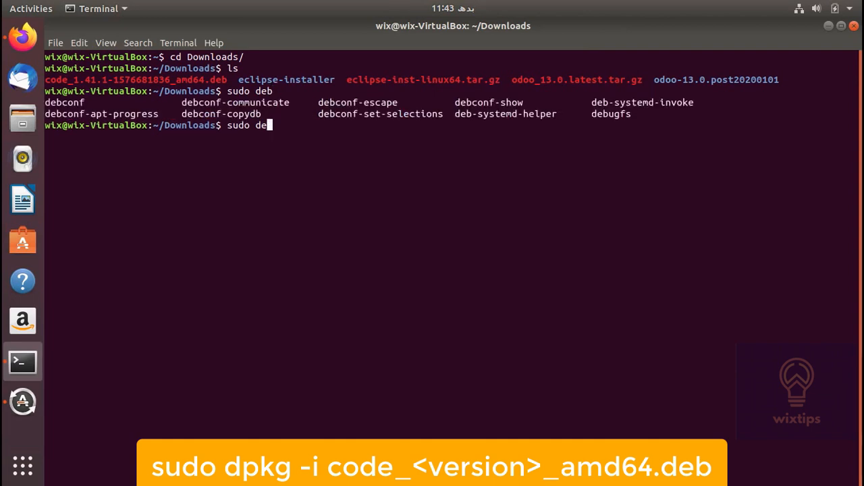
key("BackSpace")
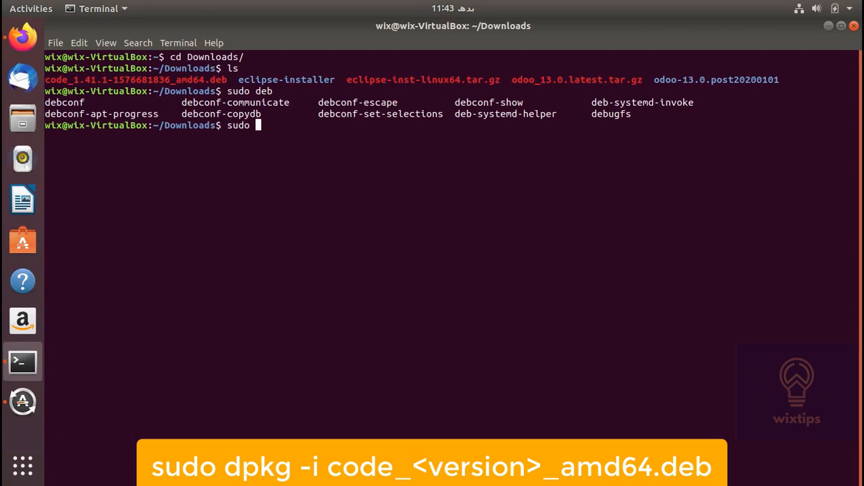
type("d")
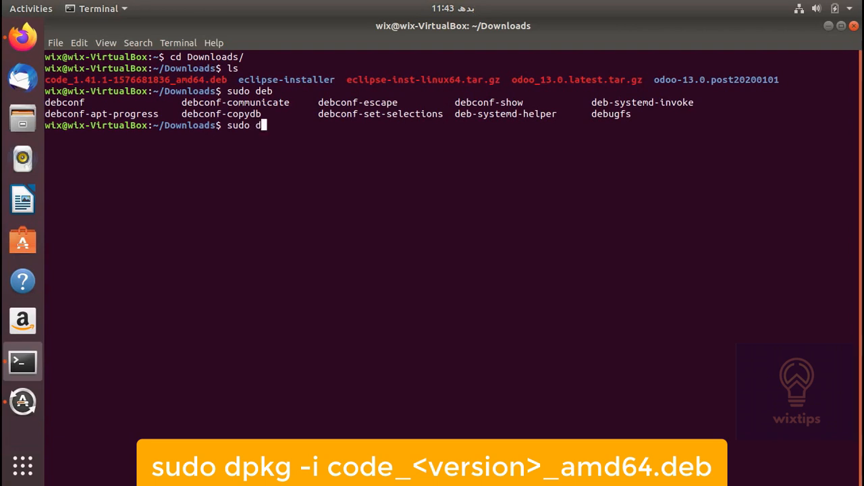
type("pkg")
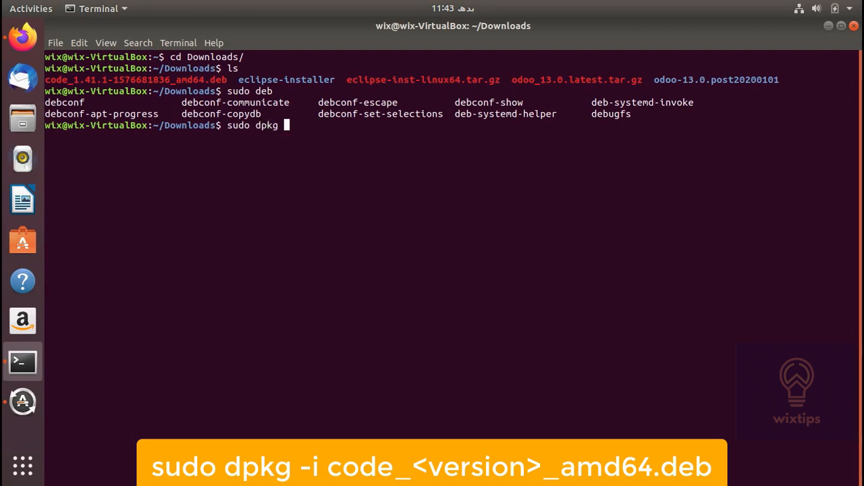
type("-i")
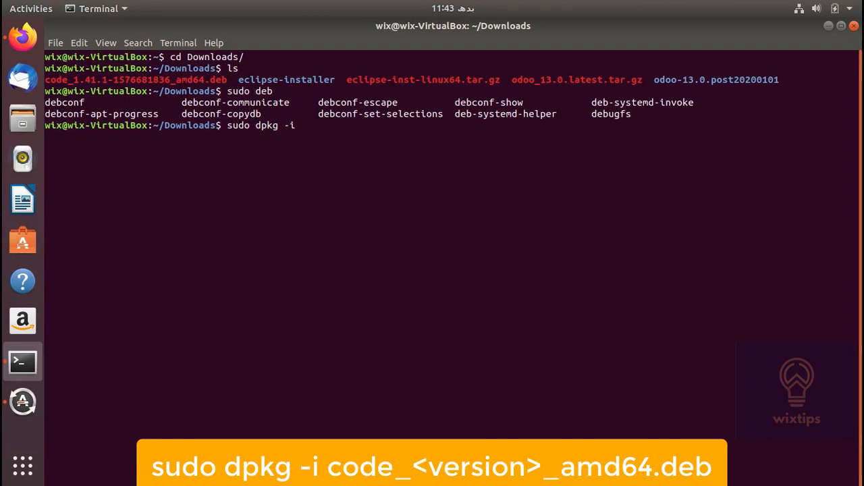
type("code_1.41.1-1576681836_amd64.deb")
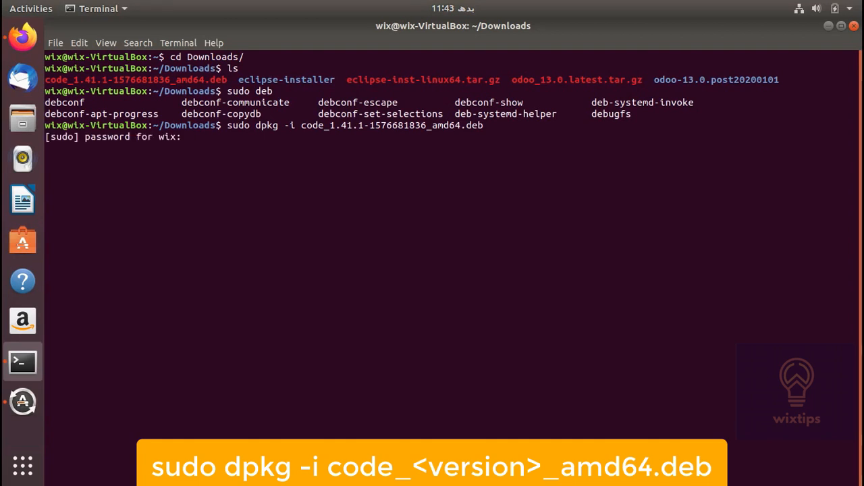
key("Return")
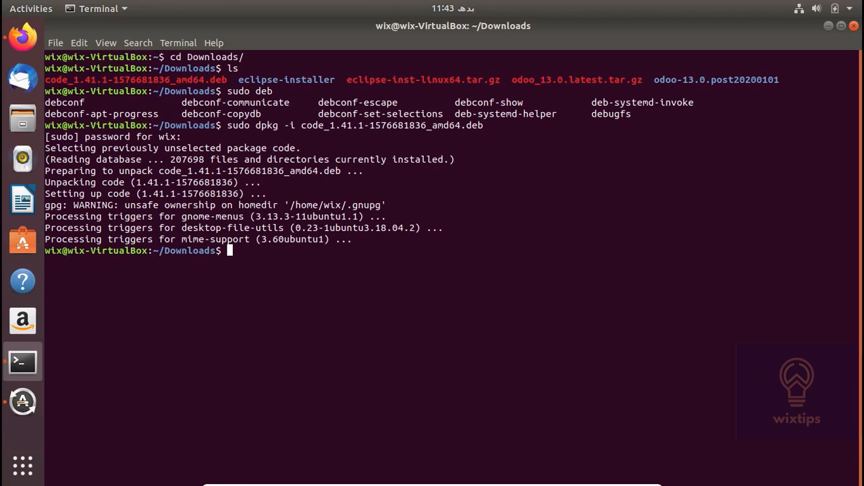
mouse_move(38, 347)
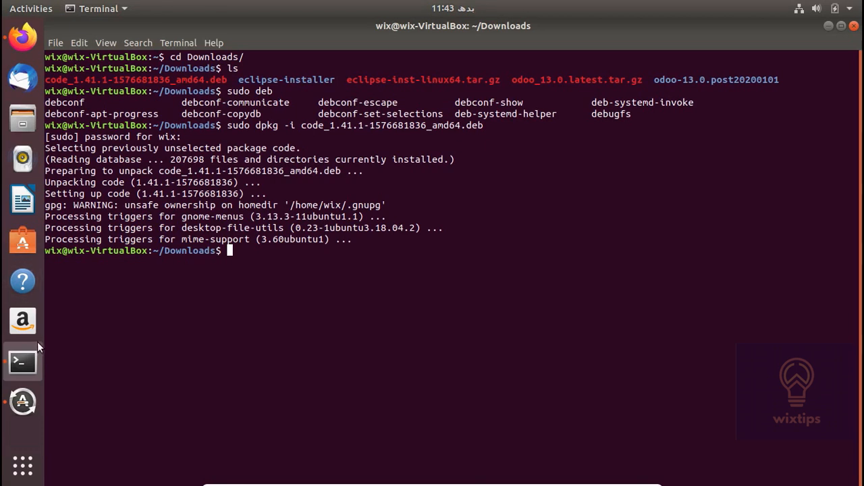
Step: Launch Visual Studio Code from the Activities search and close its Welcome tab
left_click(30, 8)
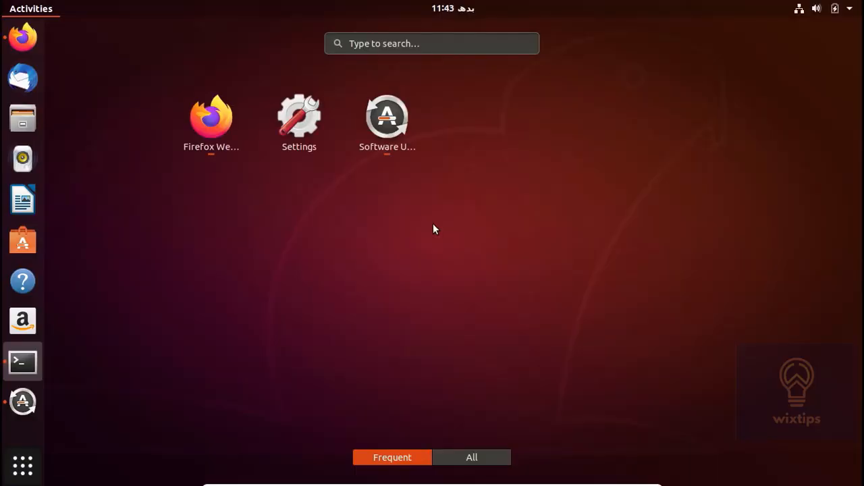
type("vid")
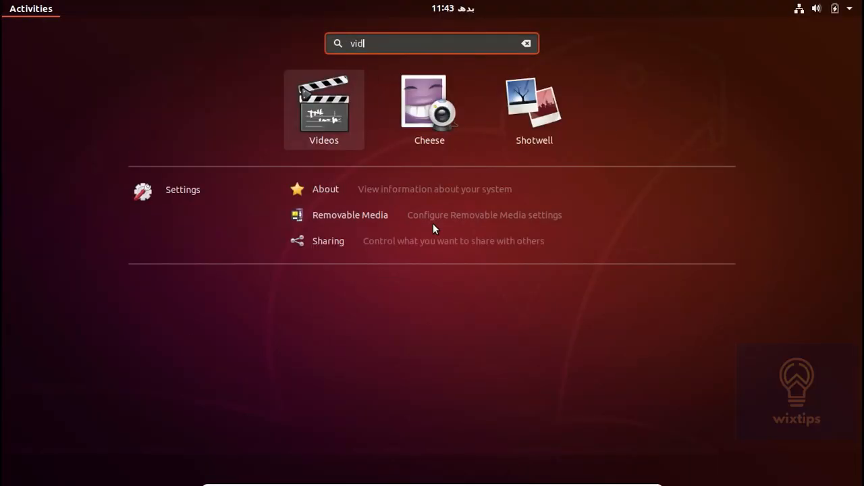
key("BackSpace")
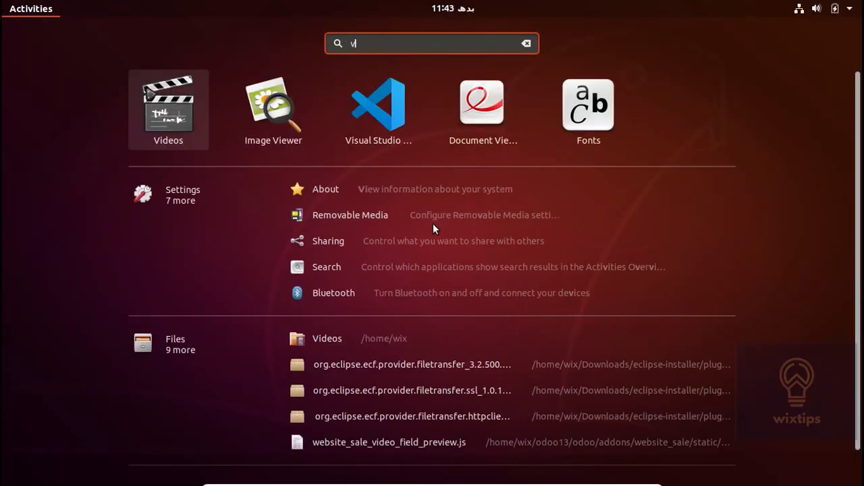
key("BackSpace")
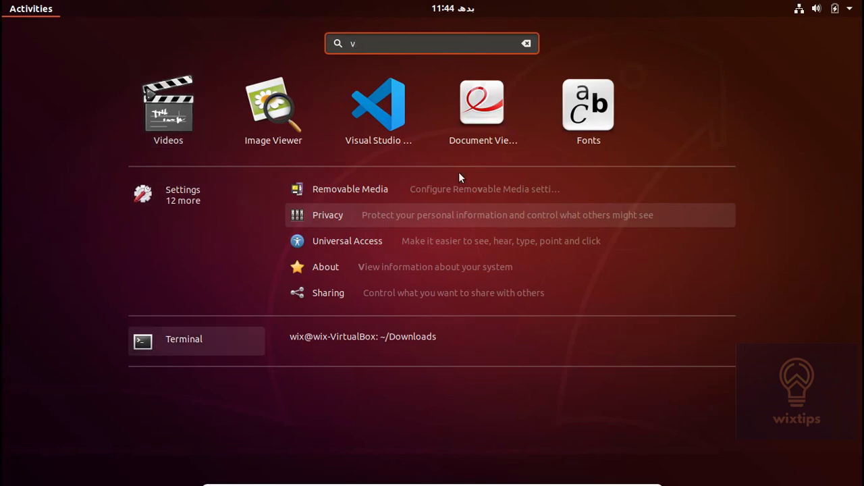
left_click(183, 339)
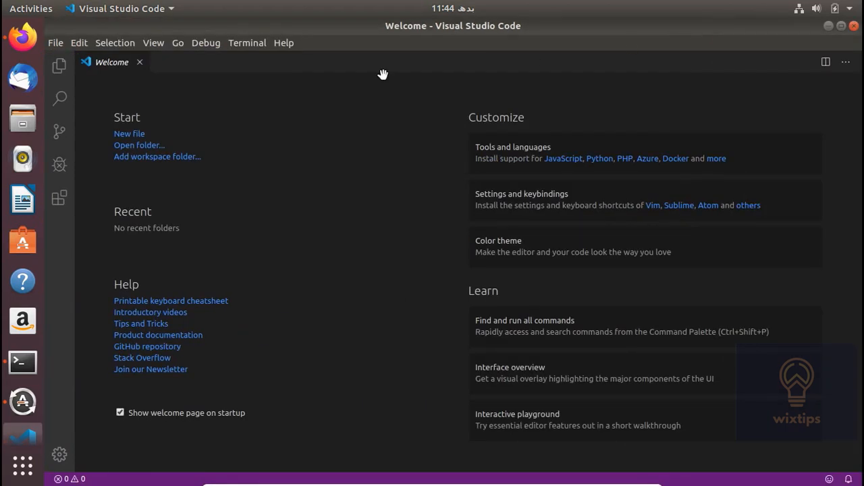
left_click(140, 62)
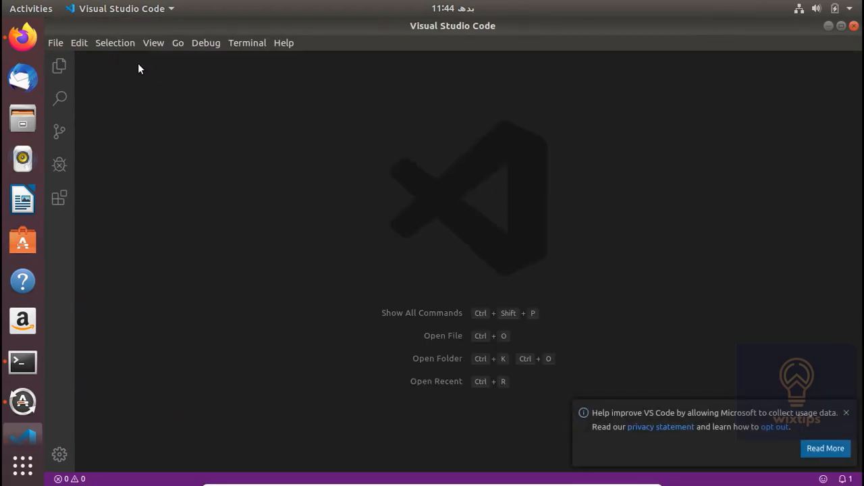
mouse_move(848, 318)
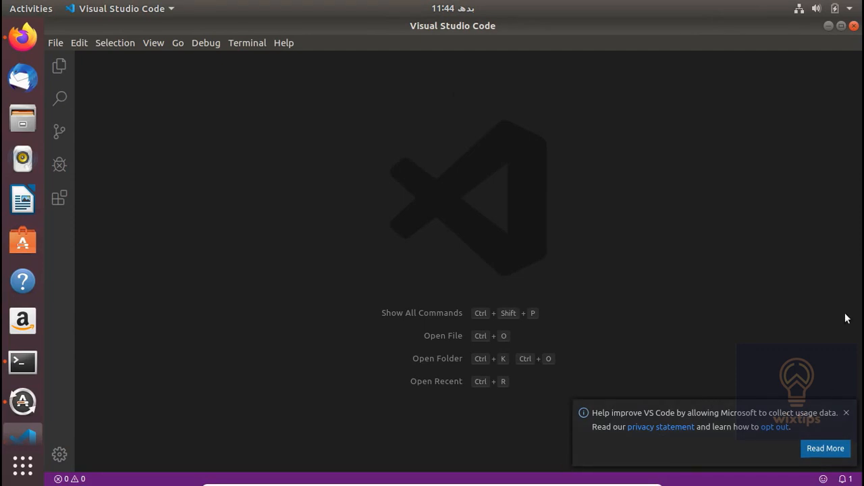
Step: Show the Extensions sidebar via File > Preferences > Extensions
left_click(55, 43)
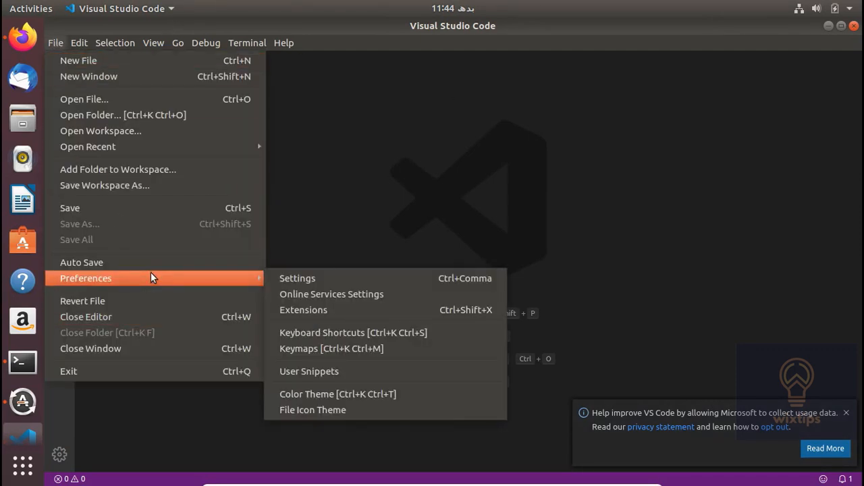
left_click(303, 309)
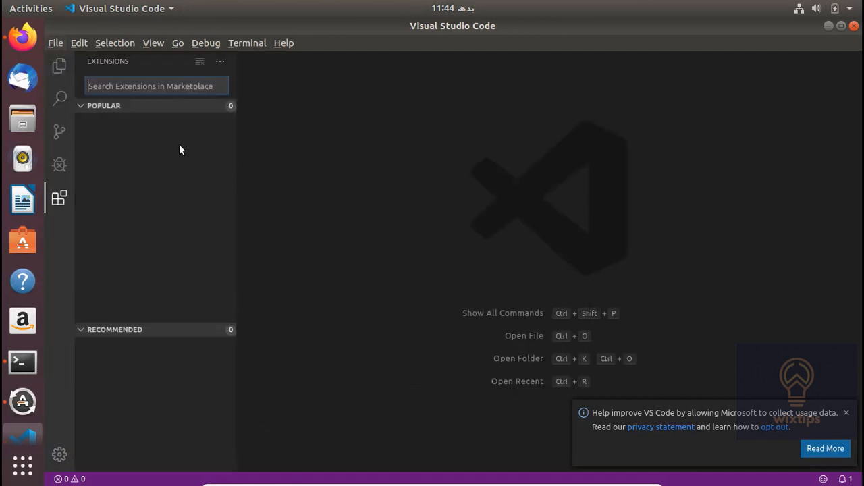
left_click(157, 85)
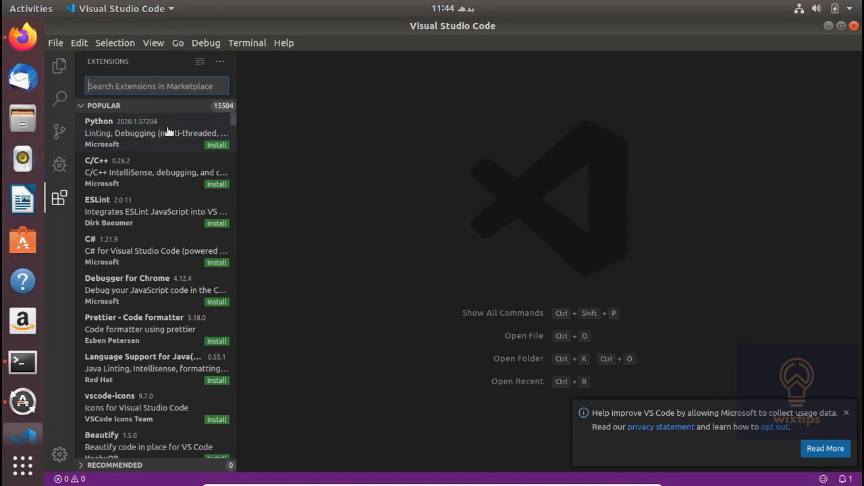
mouse_move(178, 134)
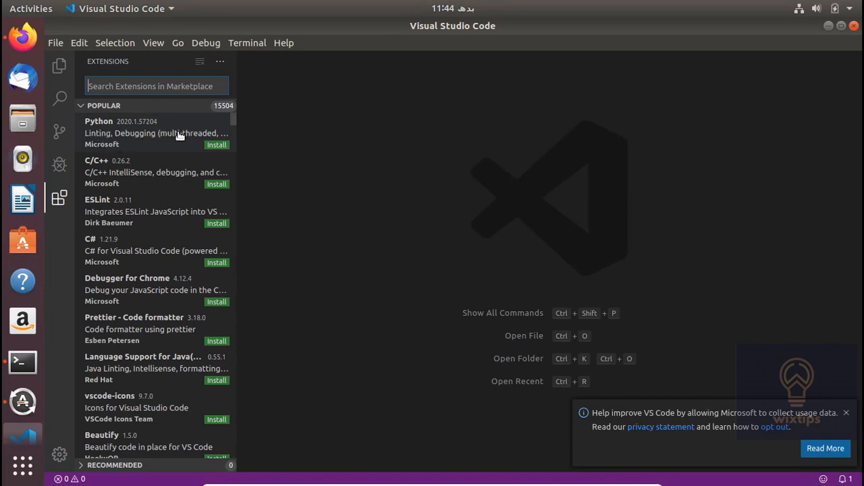
Step: Install Microsoft's Python extension from its details page
left_click(135, 133)
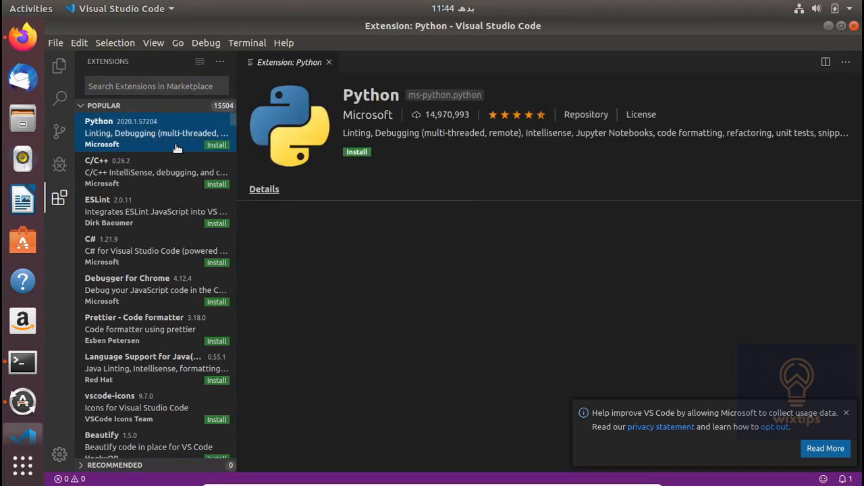
left_click(357, 151)
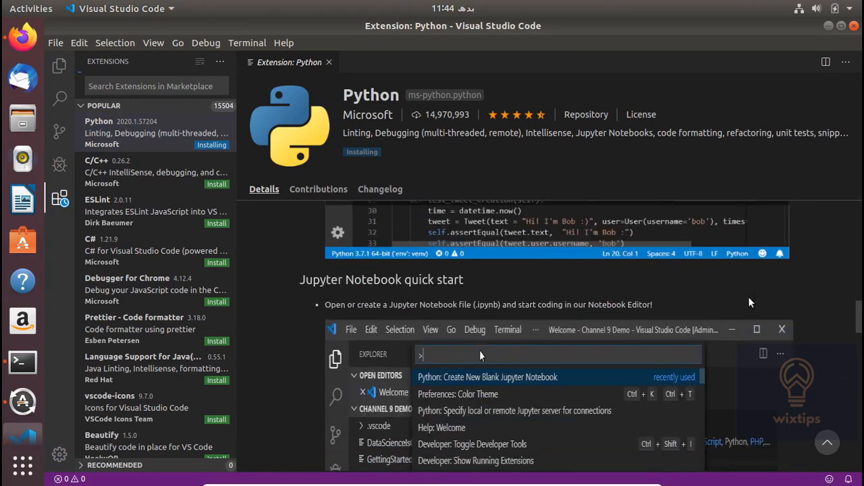
type("Create")
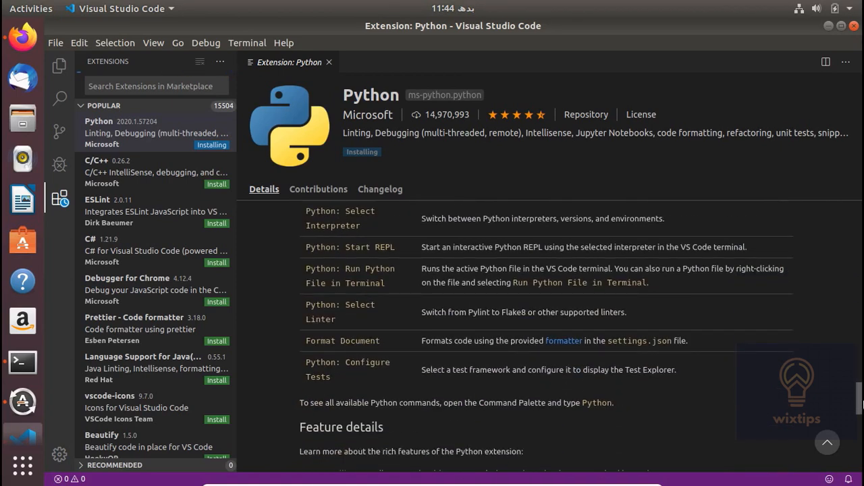
scroll("down", 3)
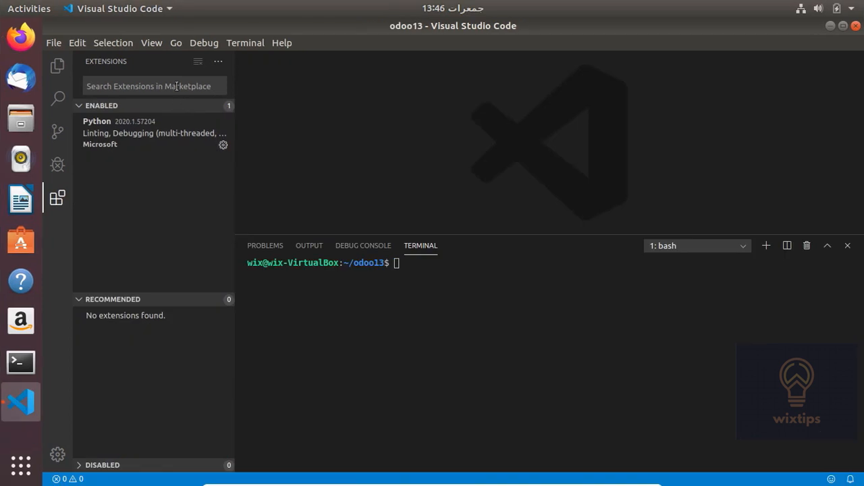
Step: Search the extension marketplace for 'odoo'
left_click(154, 86)
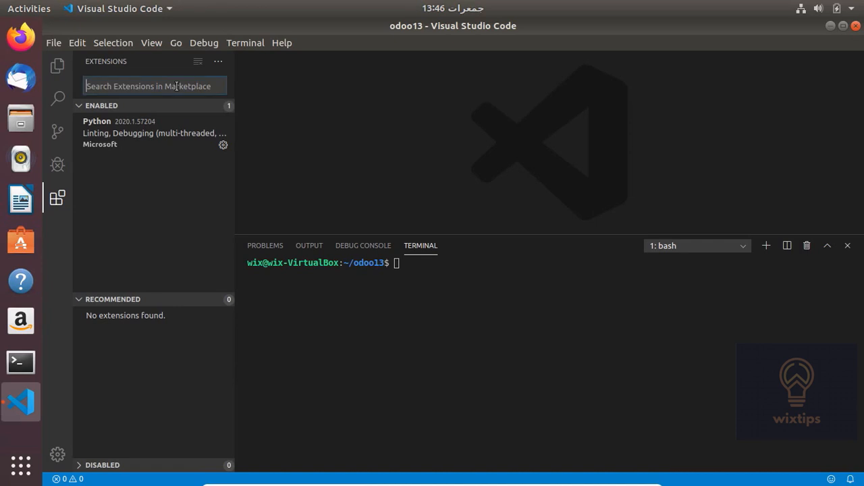
type("odoo")
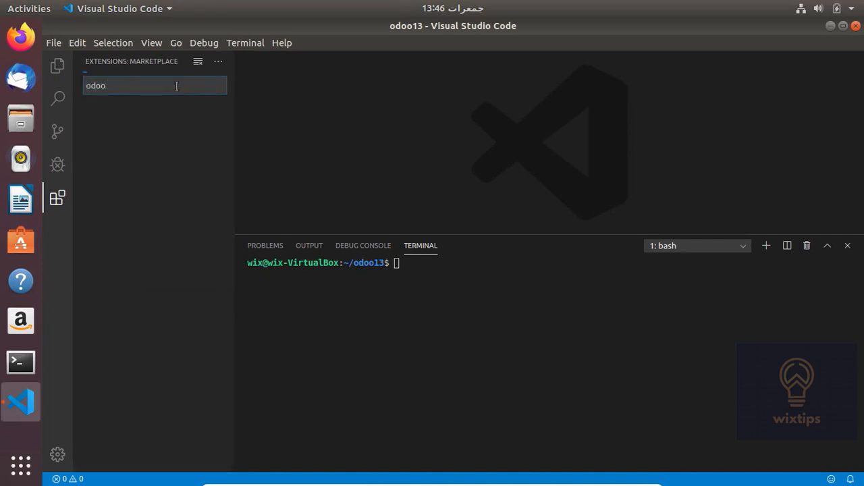
type("odoo")
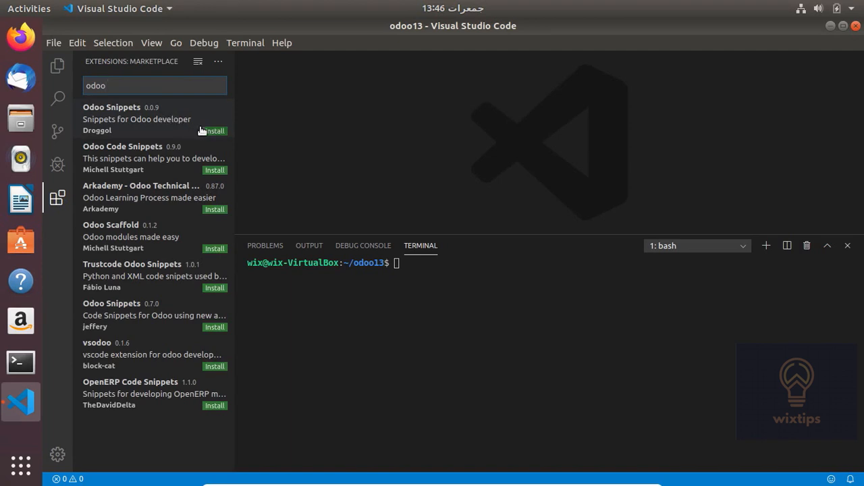
mouse_move(212, 131)
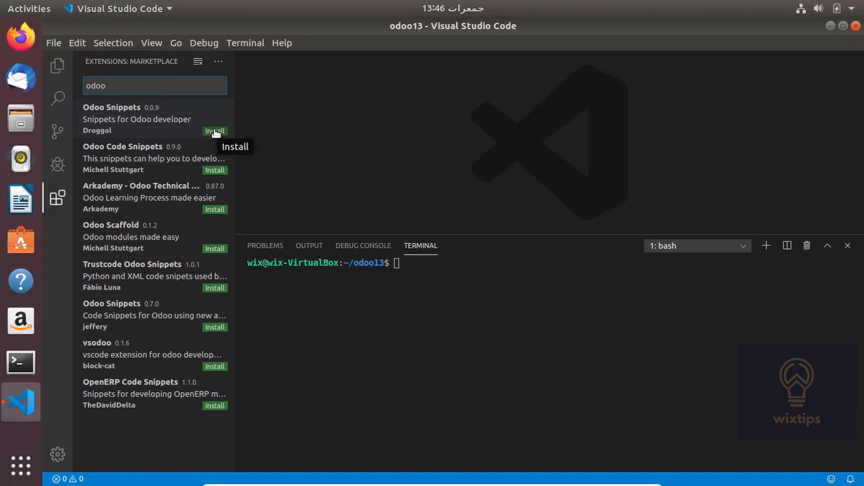
Step: Install Odoo Snippets, Odoo Code Snippets, Arkademy, Odoo Scaffold and vsodoo extensions
left_click(214, 131)
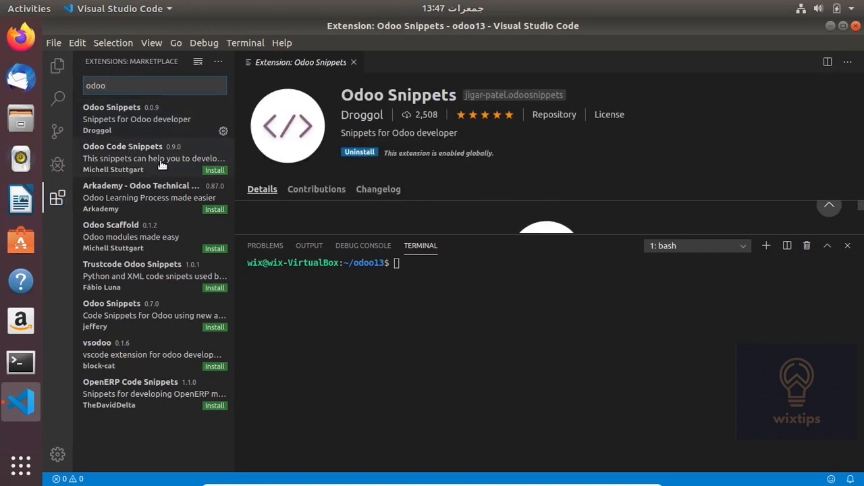
left_click(122, 146)
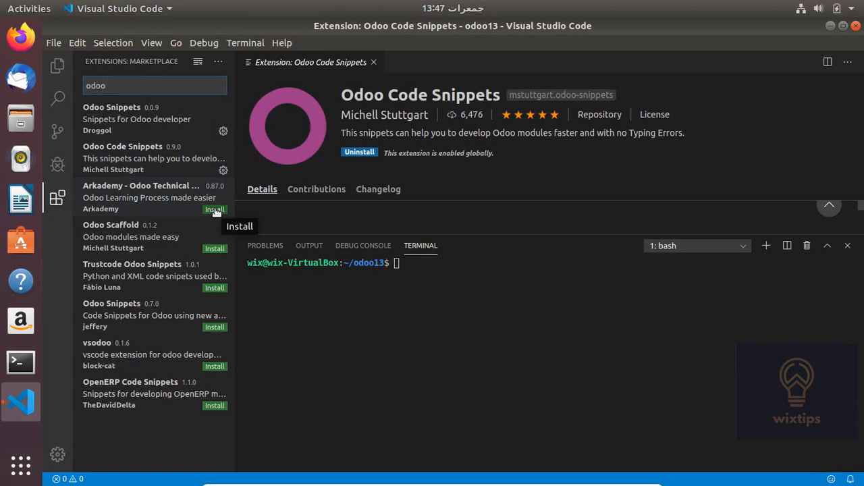
left_click(215, 209)
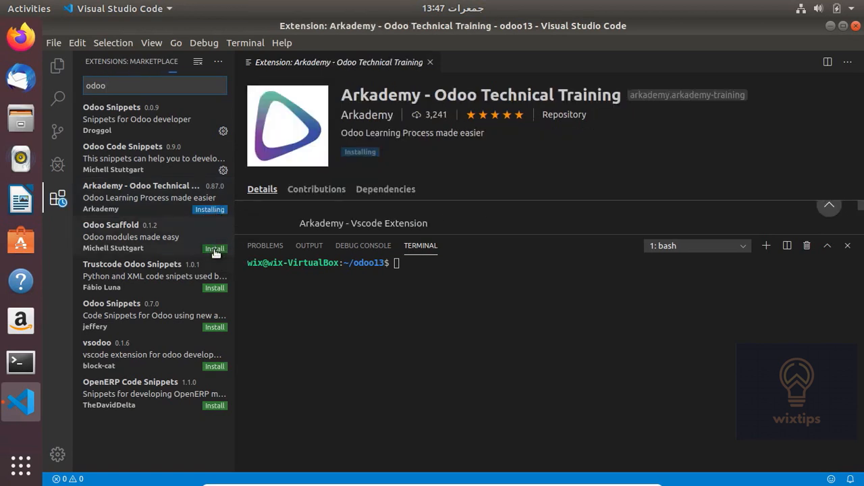
left_click(132, 264)
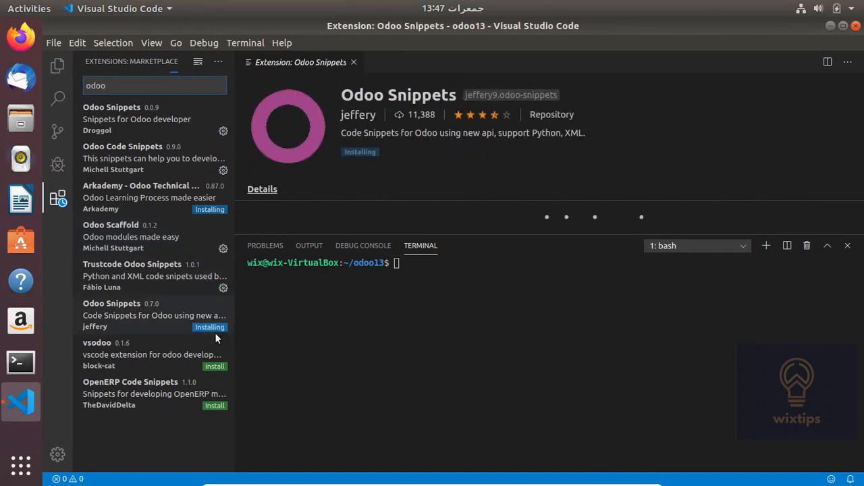
left_click(136, 354)
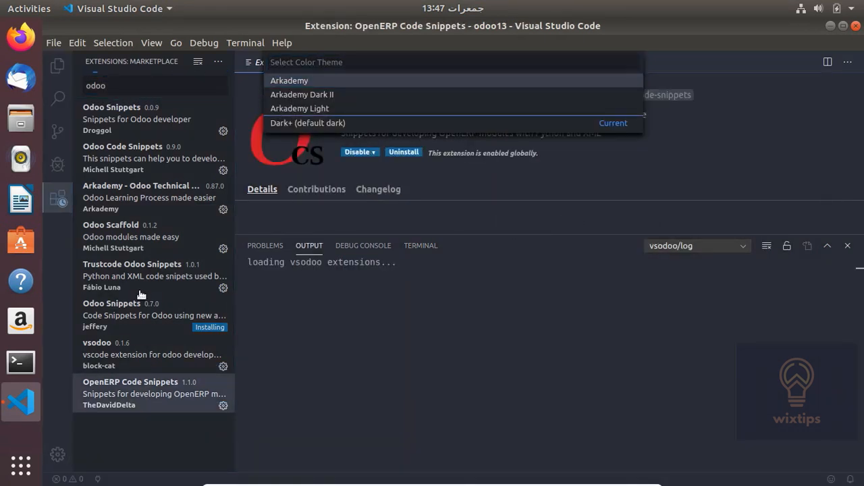
Step: View the details pages of Odoo Scaffold and Droggol Odoo Snippets extensions
left_click(111, 225)
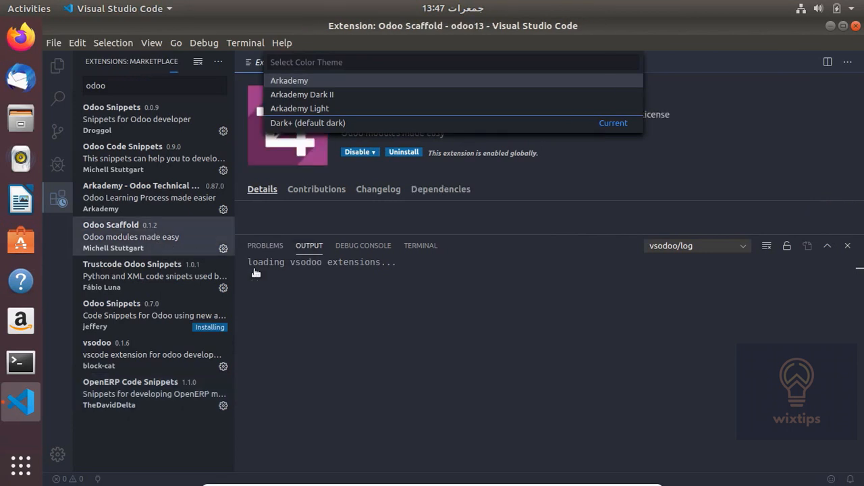
mouse_move(552, 108)
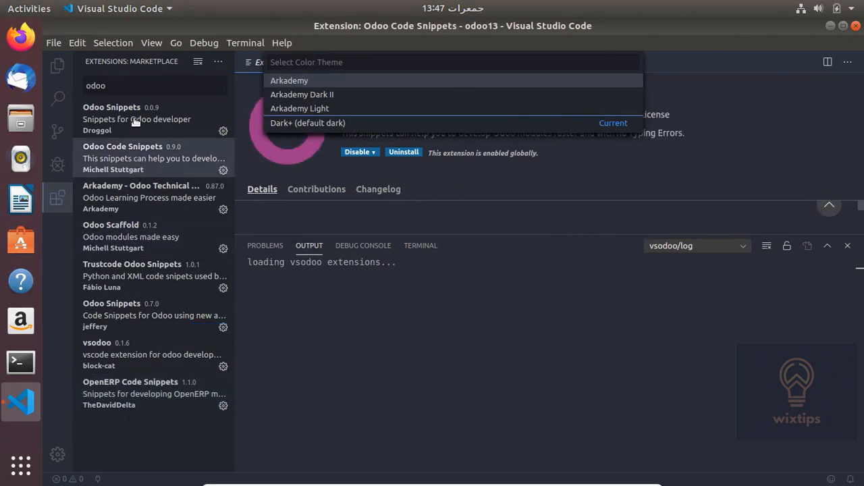
left_click(135, 118)
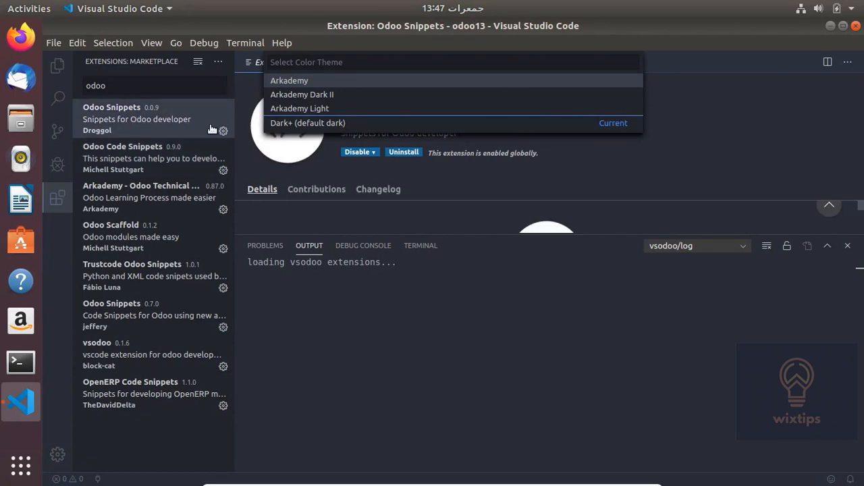
left_click(135, 388)
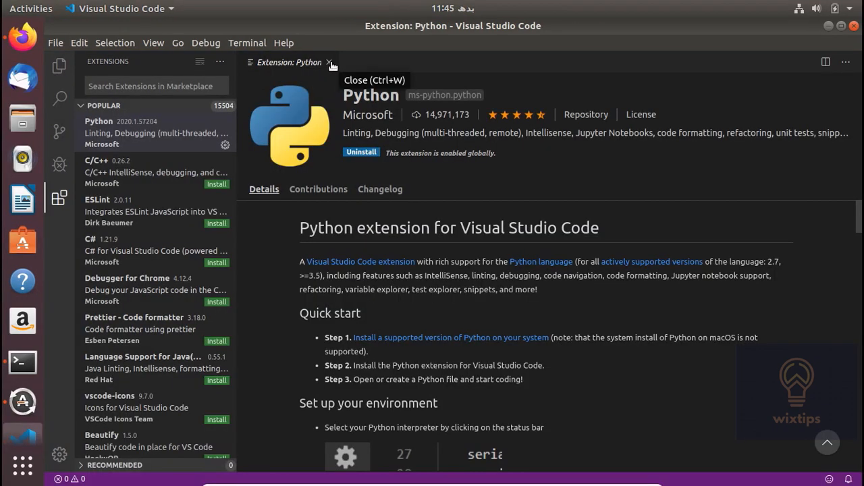
Step: Close the Python extension page and open the home odoo13 folder as workspace
left_click(56, 42)
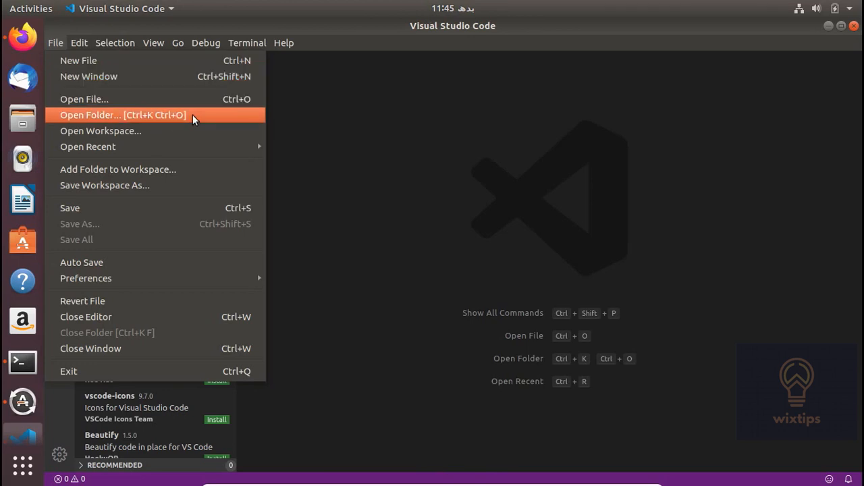
left_click(123, 115)
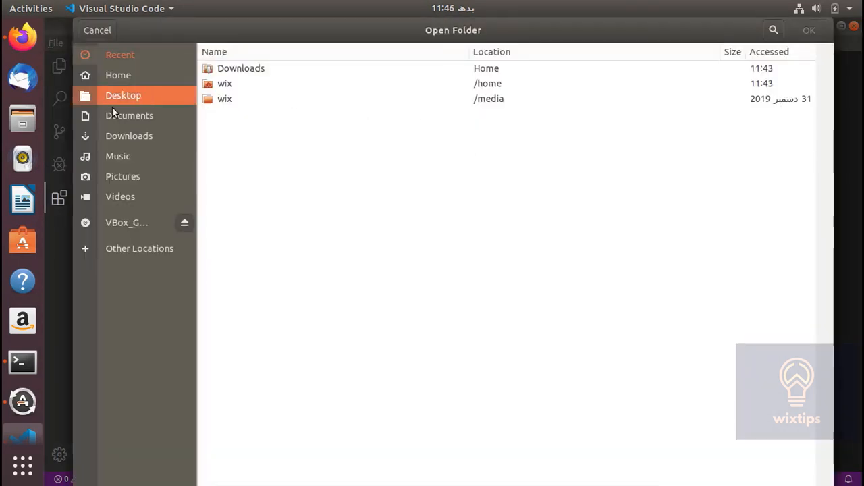
left_click(118, 75)
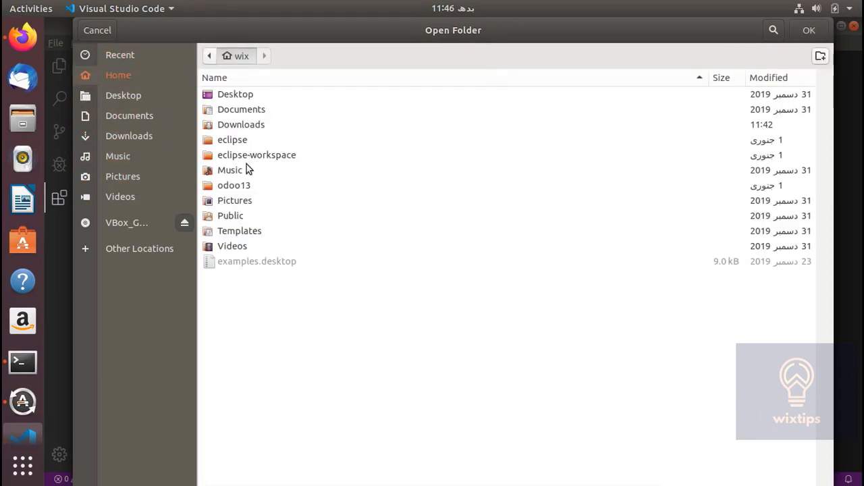
double_click(234, 185)
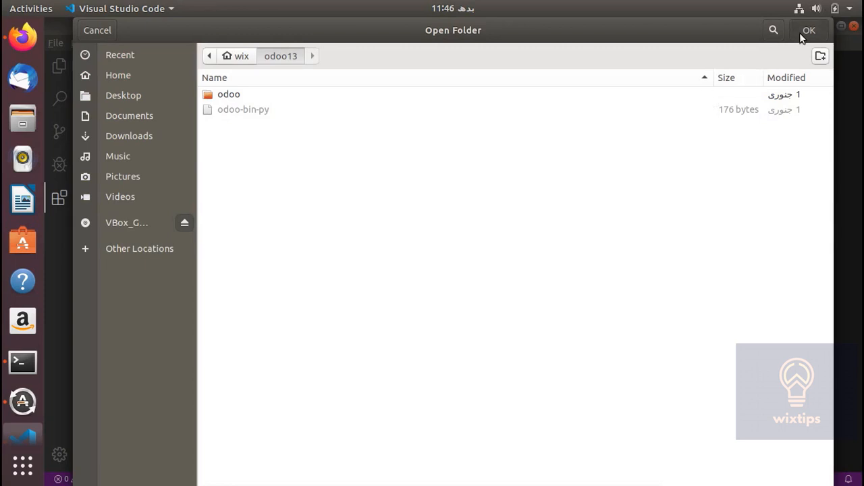
left_click(809, 30)
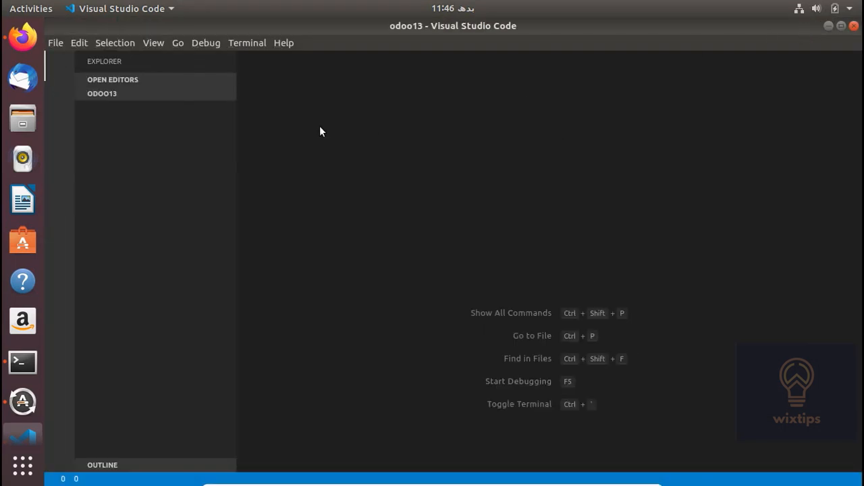
Step: Expand ODOO13 and its odoo folder, dismiss the file-watch warning, close Welcome
left_click(102, 93)
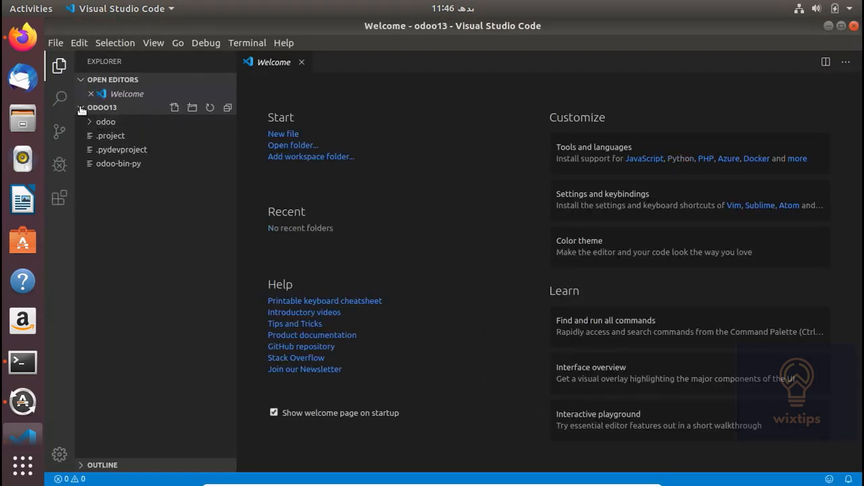
left_click(105, 122)
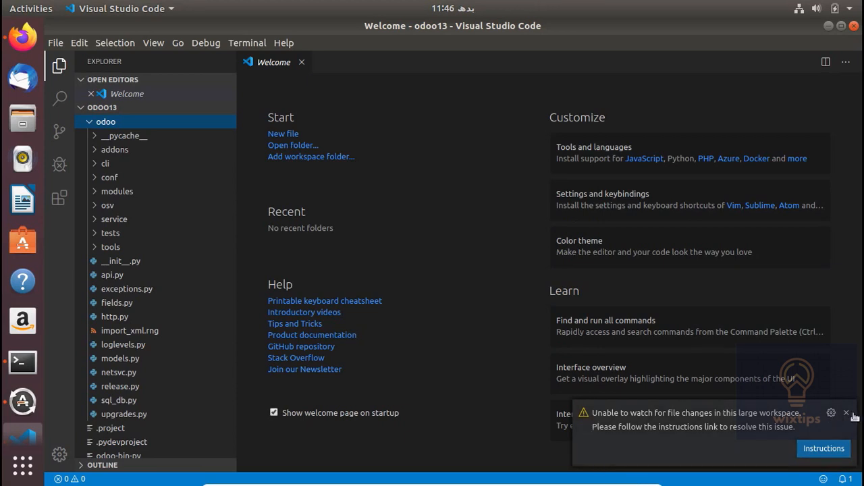
left_click(846, 413)
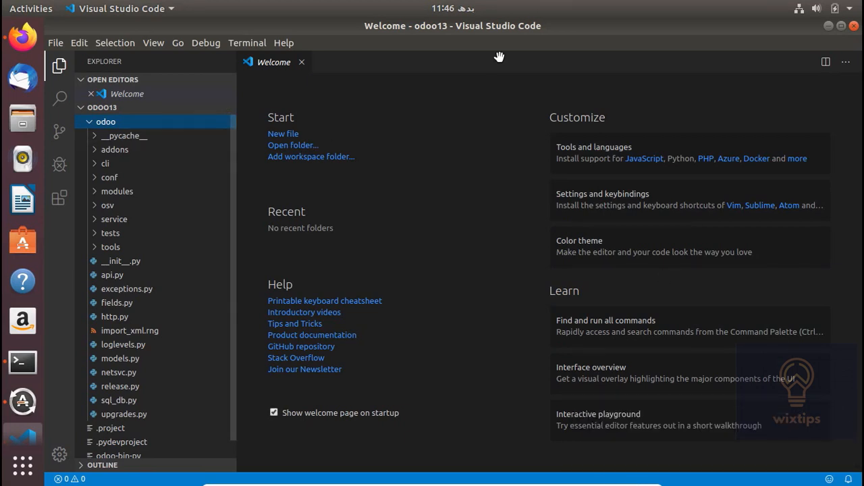
left_click(302, 62)
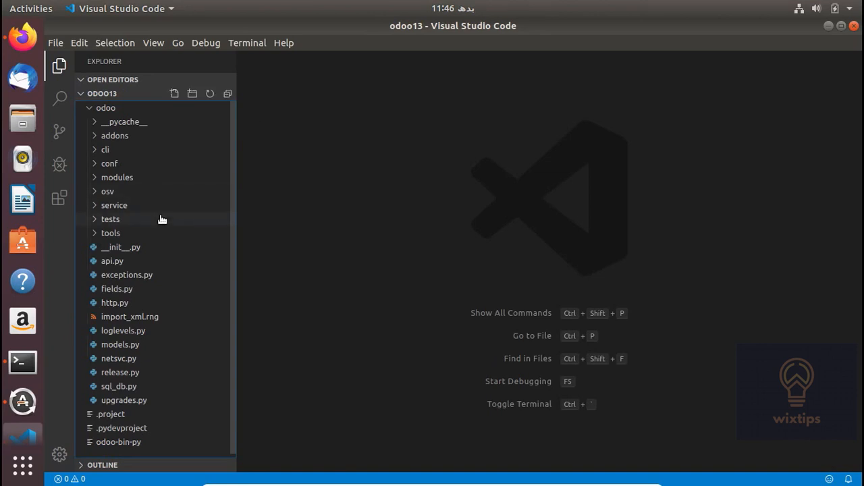
mouse_move(250, 52)
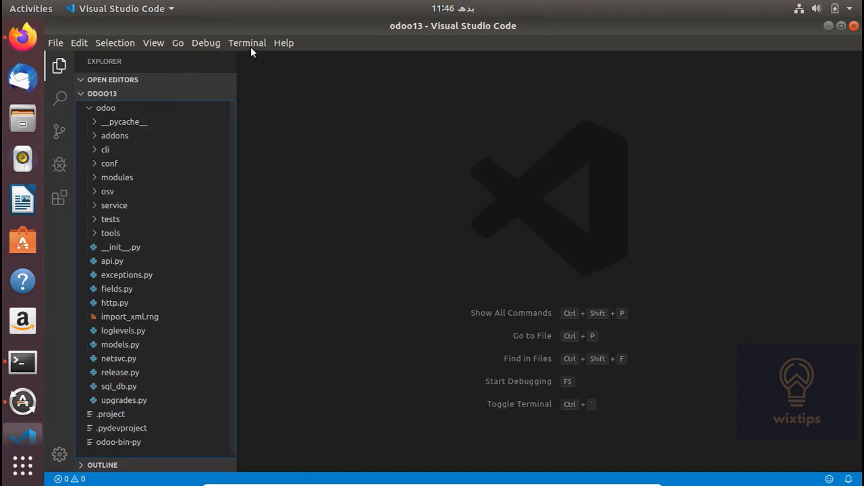
Step: Start the Odoo server with ./odoo-bin-py in a new integrated terminal, then bring up Firefox
left_click(248, 42)
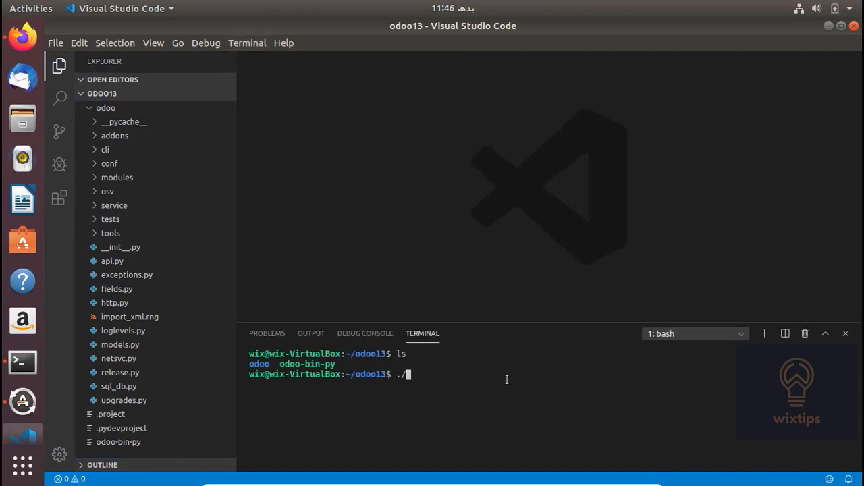
type("odoo-bin-py")
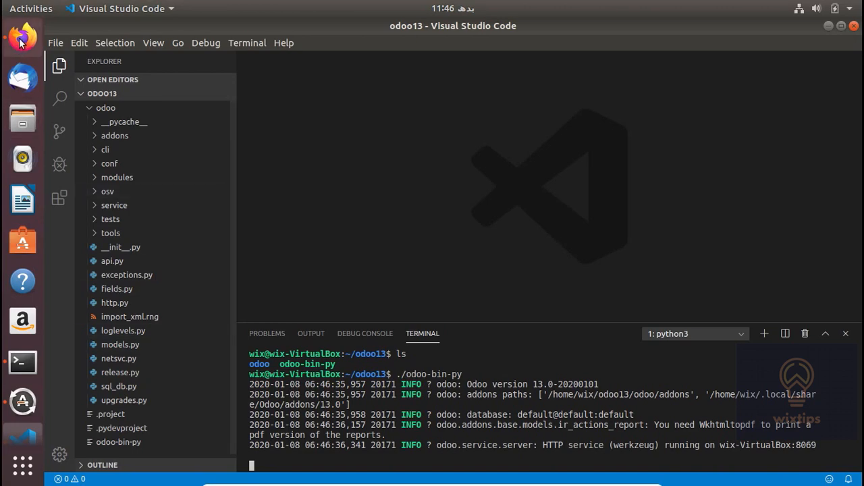
left_click(22, 36)
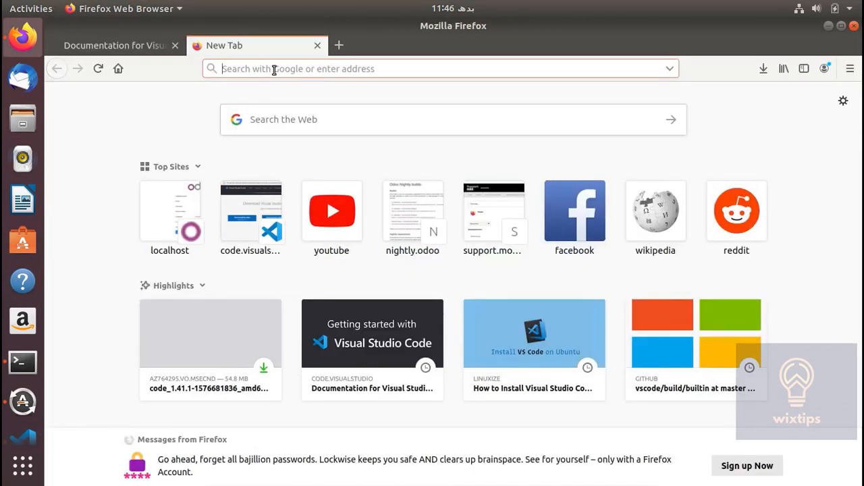
type("localhost:8099")
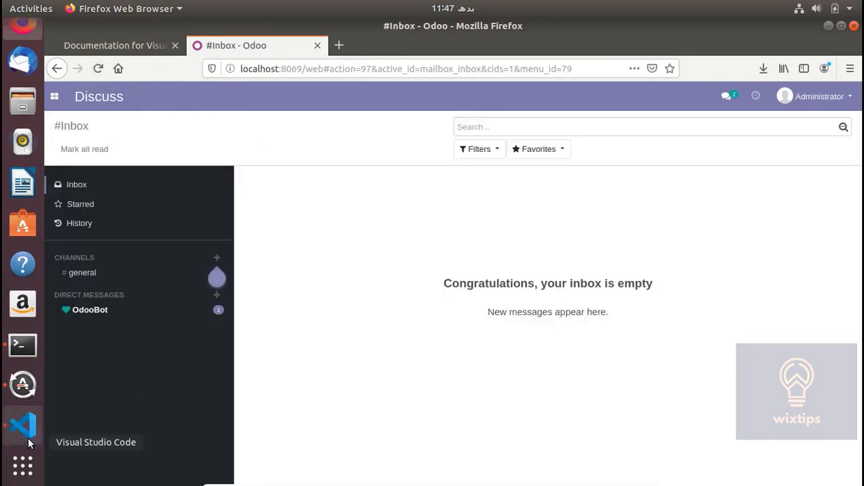
left_click(23, 425)
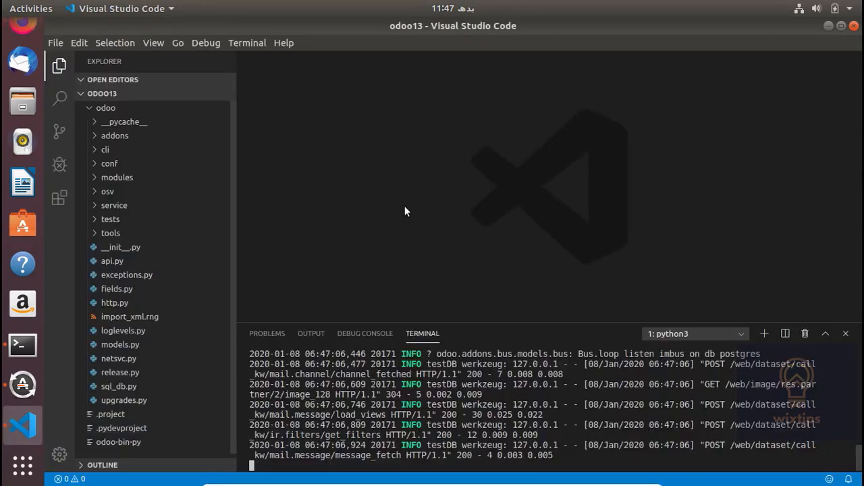